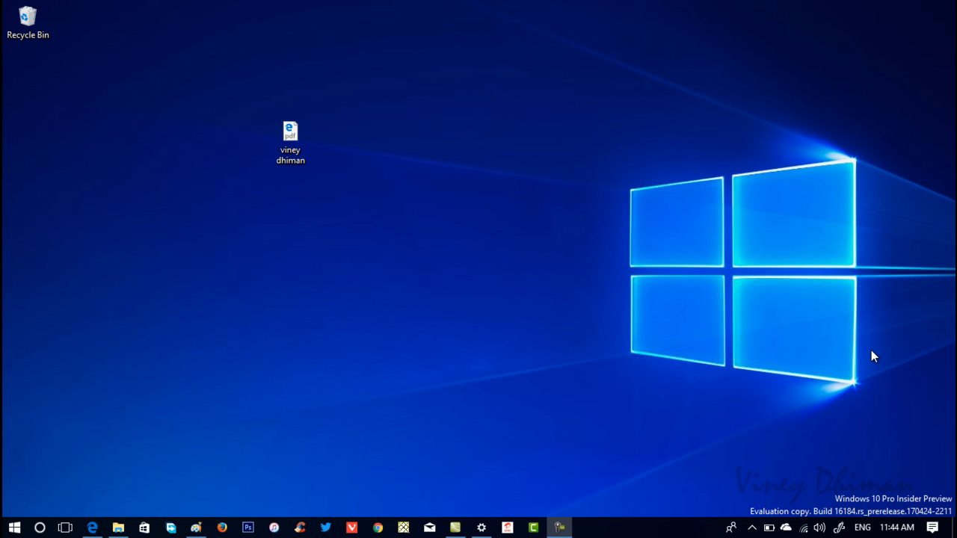
{"action": "mouse_move", "coordinate": [871, 357]}
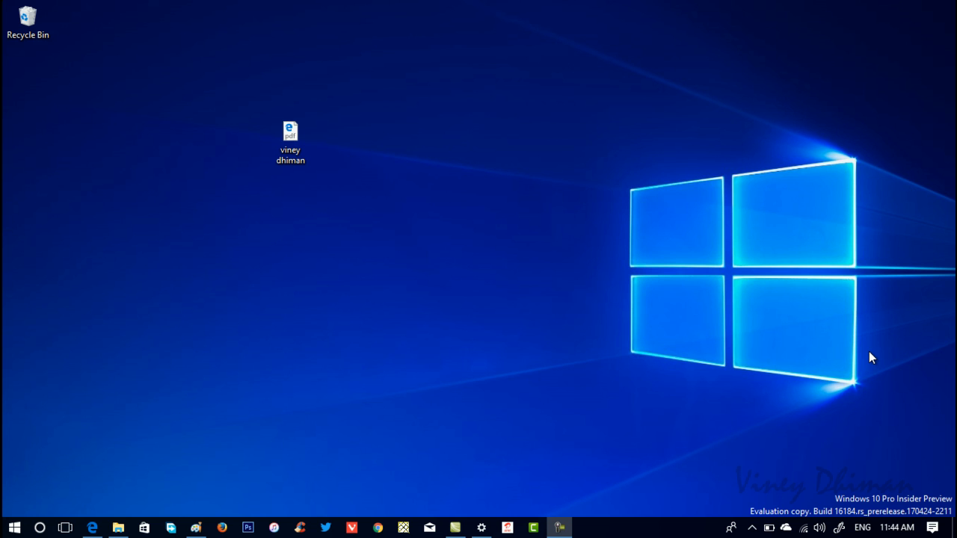
{"action": "mouse_move", "coordinate": [369, 500]}
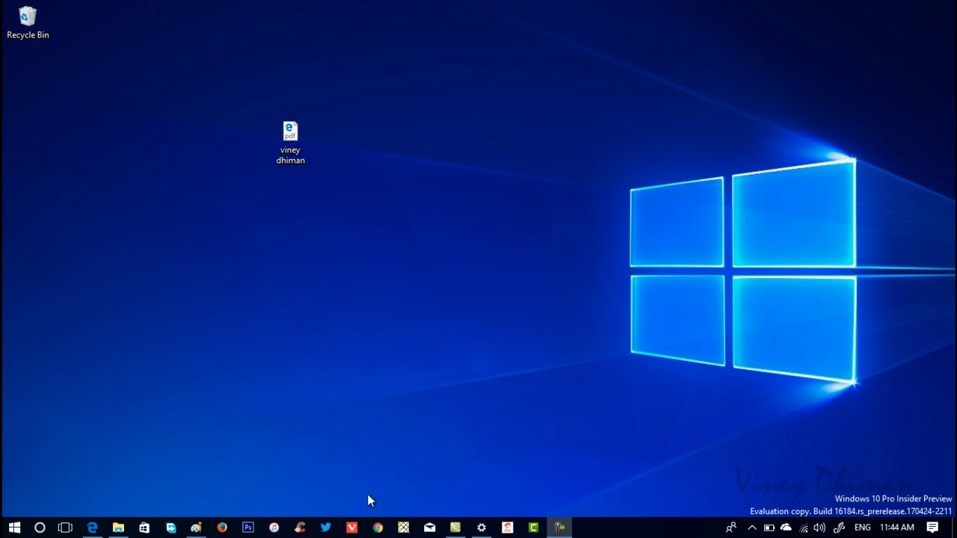
{"action": "mouse_move", "coordinate": [6, 515]}
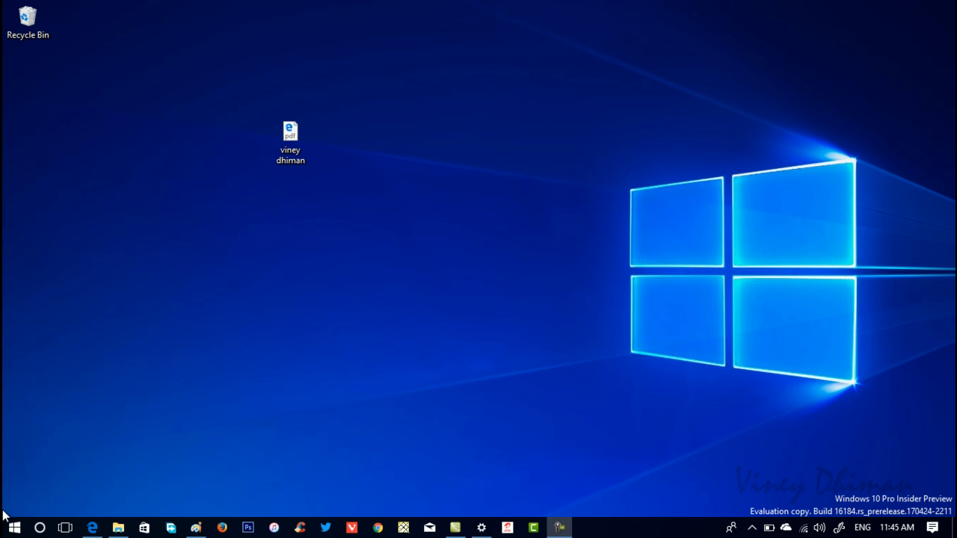
Go from the Start menu to Settings, then Apps, then the Default apps page
{"action": "left_click", "coordinate": [9, 525]}
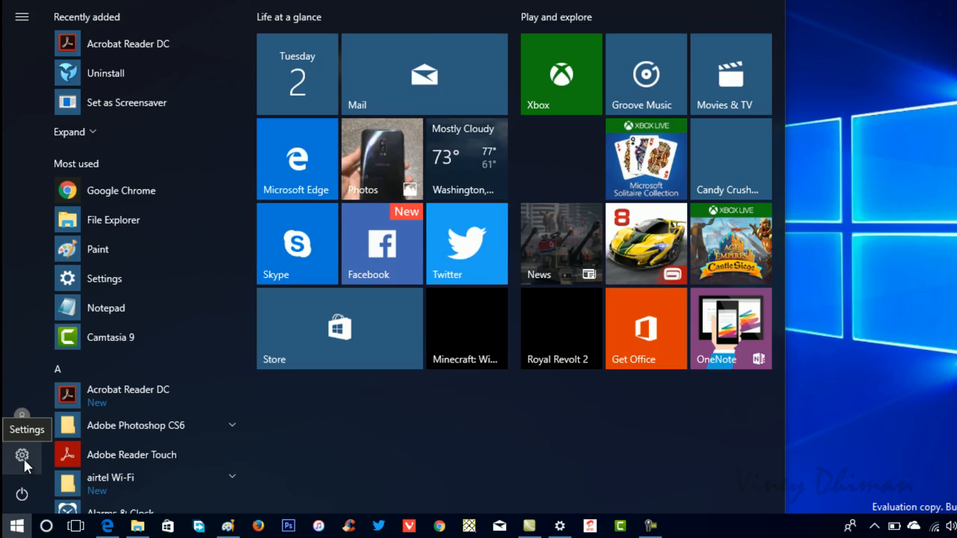
{"action": "left_click", "coordinate": [22, 453]}
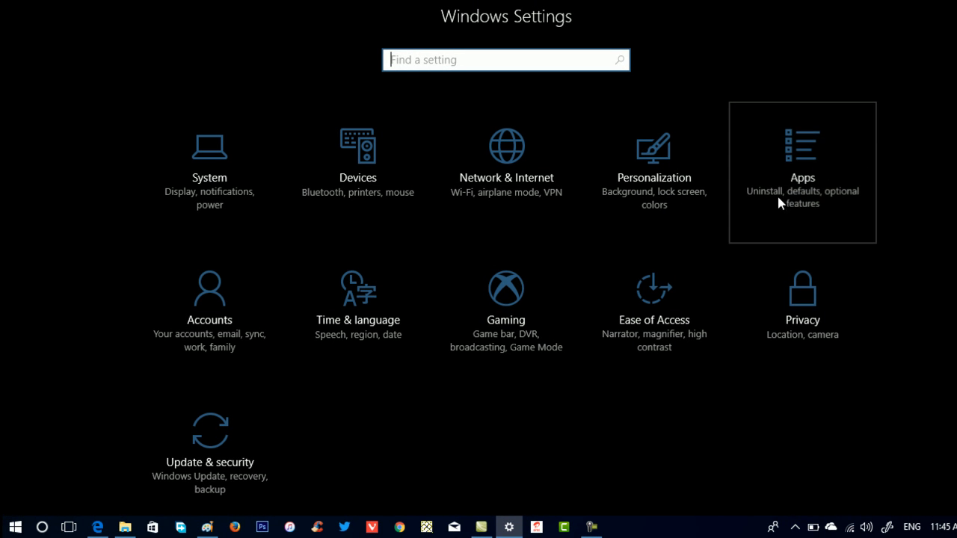
{"action": "left_click", "coordinate": [801, 172]}
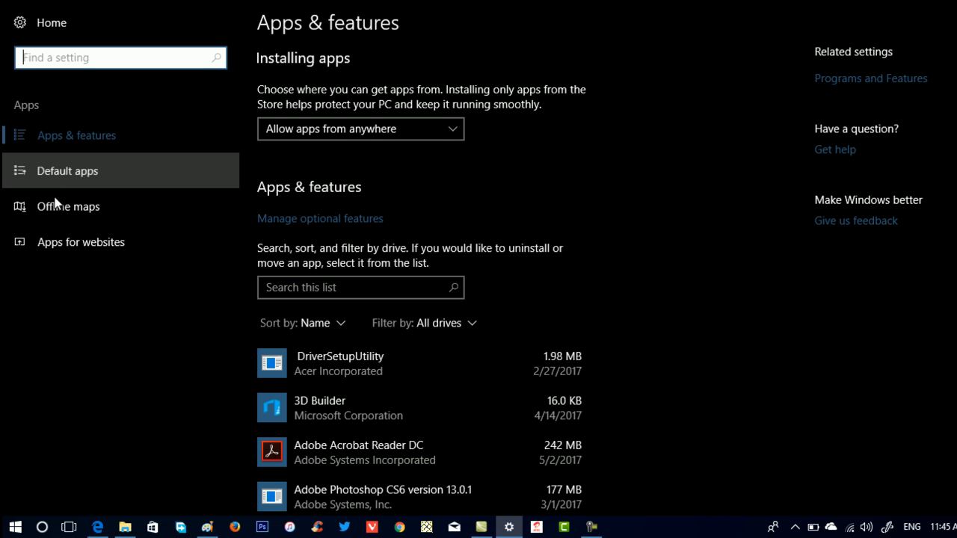
{"action": "left_click", "coordinate": [67, 171]}
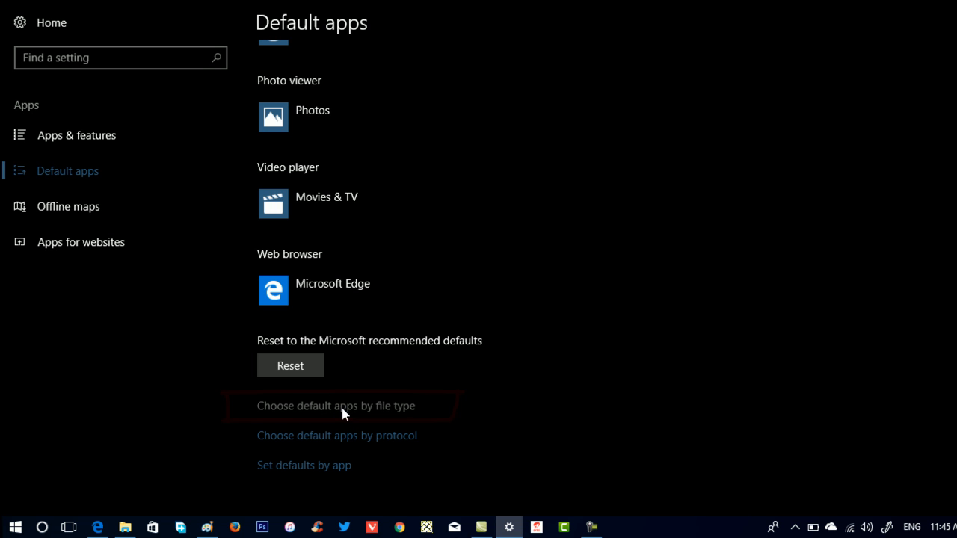
List default apps by file type and scroll to .pdf, currently set to Microsoft Edge
{"action": "left_click", "coordinate": [335, 406]}
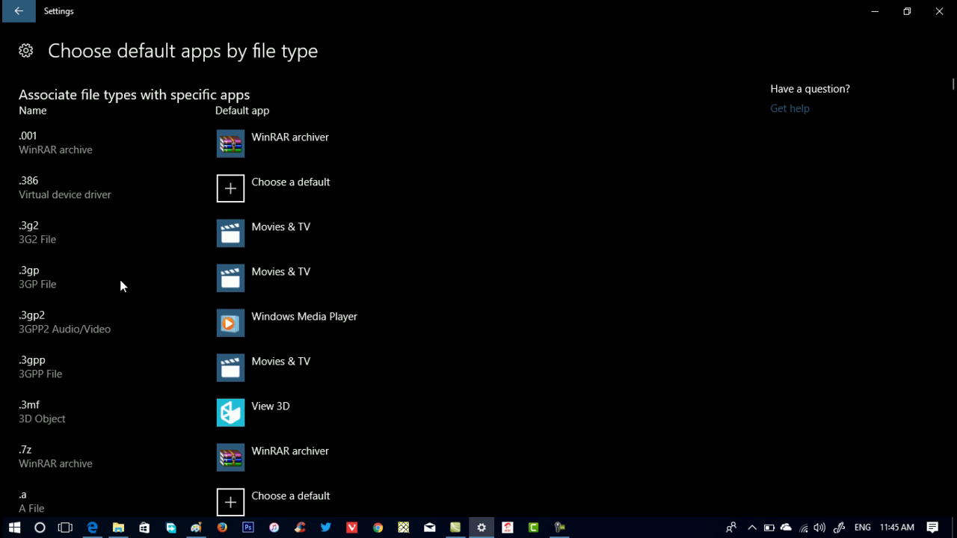
{"action": "scroll", "scroll_direction": "down", "scroll_amount": 3}
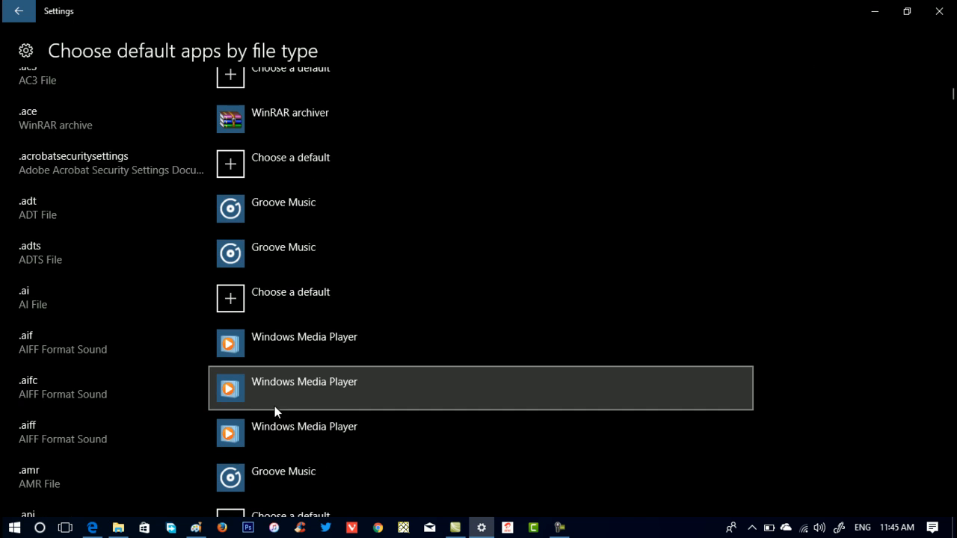
{"action": "scroll", "scroll_direction": "down", "scroll_amount": 3}
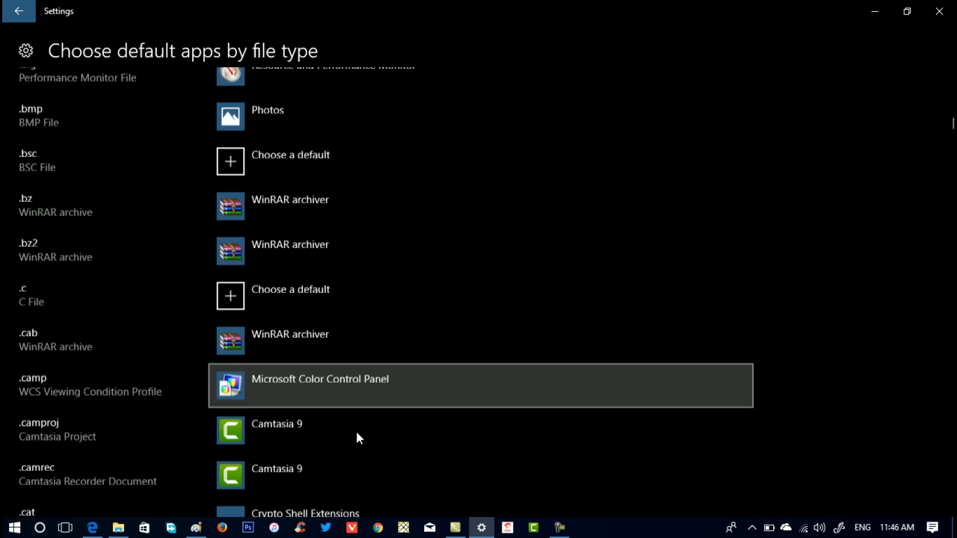
{"action": "scroll", "scroll_direction": "down", "scroll_amount": 3}
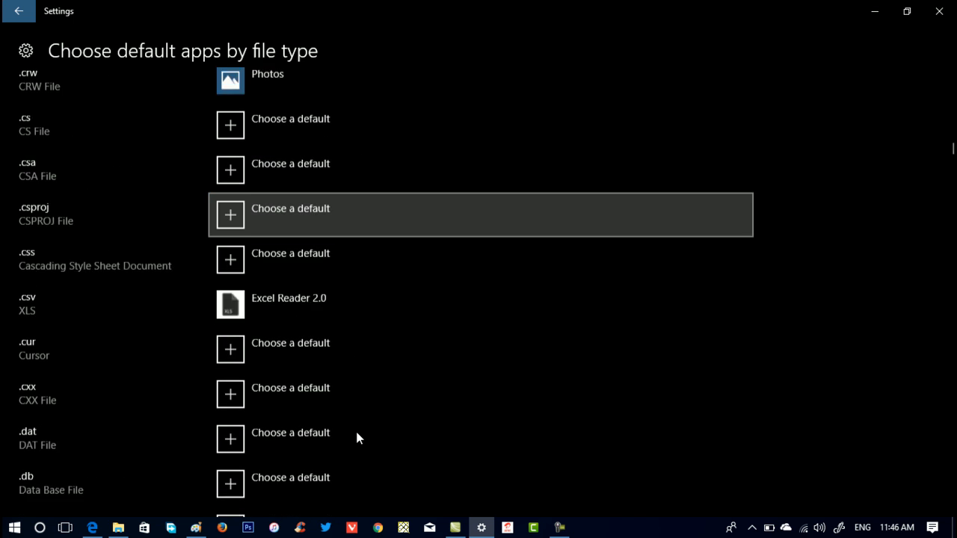
{"action": "scroll", "scroll_direction": "down", "scroll_amount": 3}
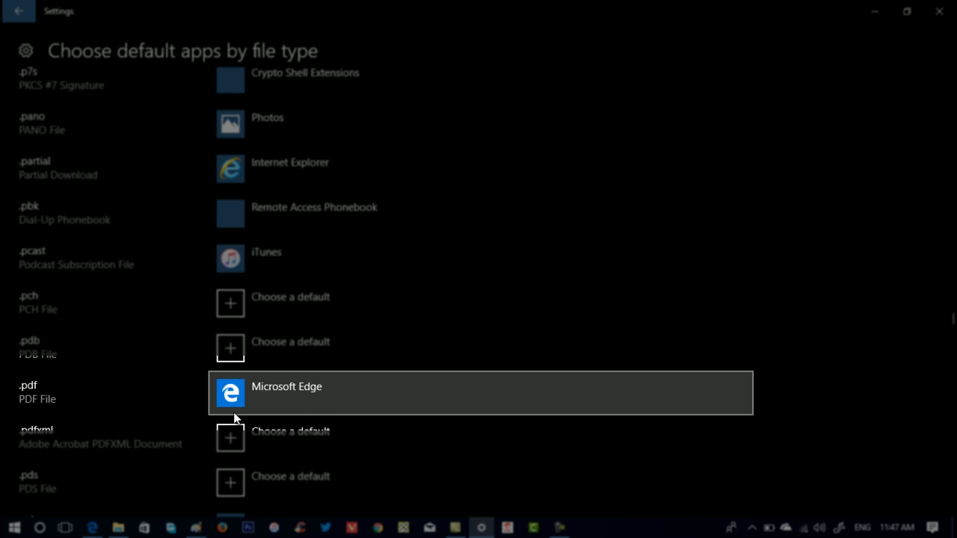
{"action": "mouse_move", "coordinate": [266, 404]}
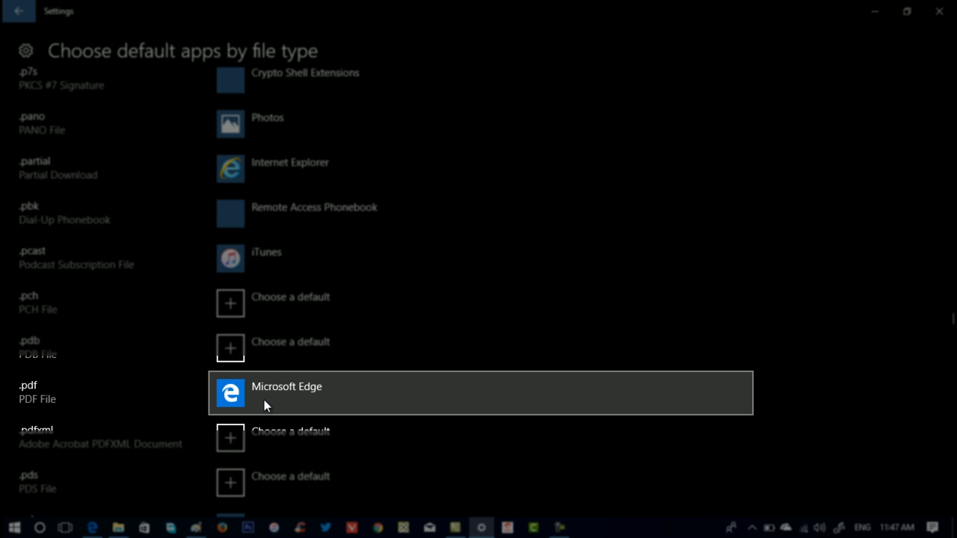
Replace Microsoft Edge with Adobe Acrobat Reader DC for .pdf, confirming 'Switch anyway'
{"action": "left_click", "coordinate": [287, 393]}
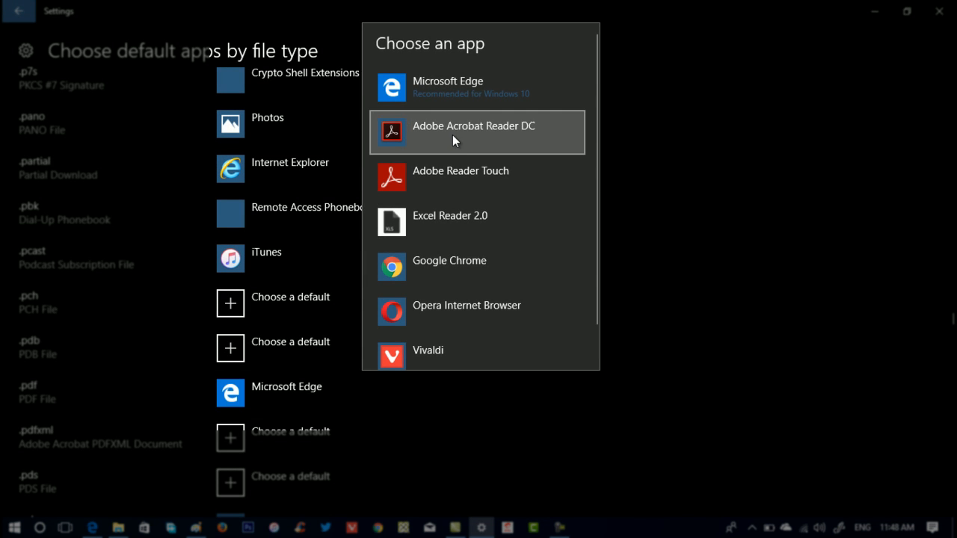
{"action": "mouse_move", "coordinate": [432, 140]}
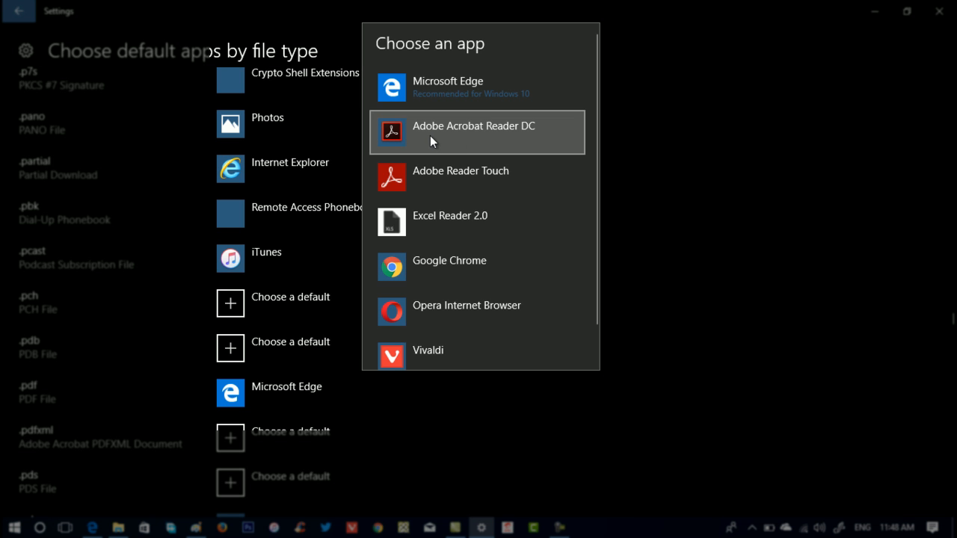
{"action": "mouse_move", "coordinate": [462, 140]}
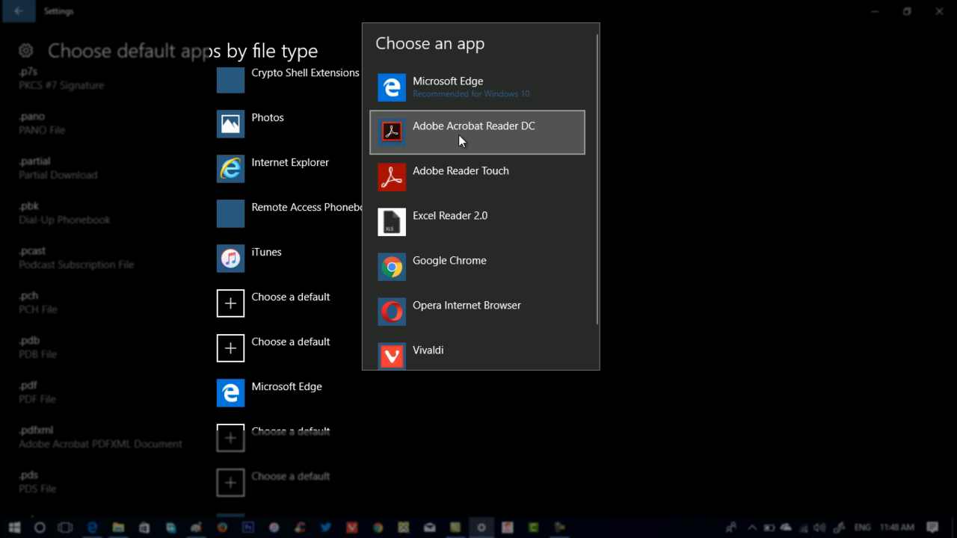
{"action": "left_click", "coordinate": [473, 133]}
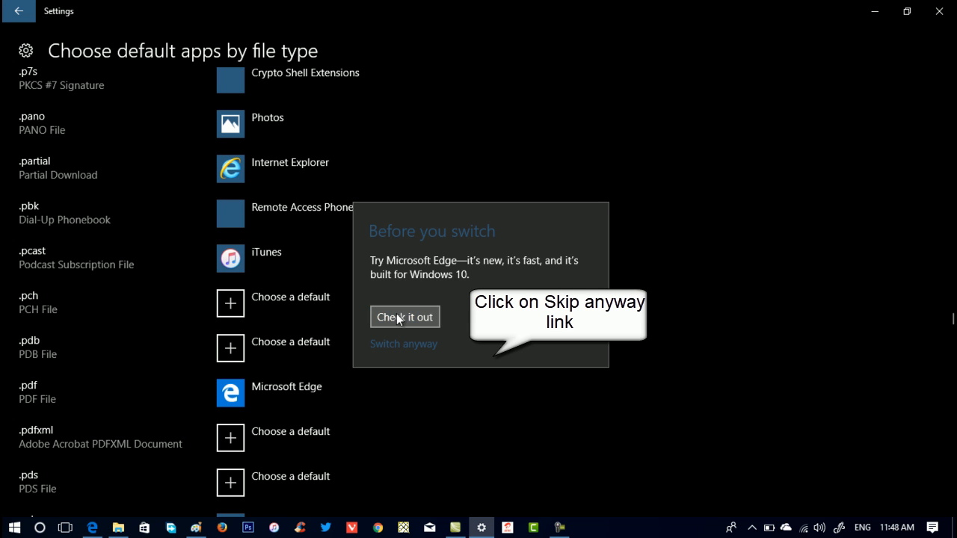
{"action": "mouse_move", "coordinate": [411, 339]}
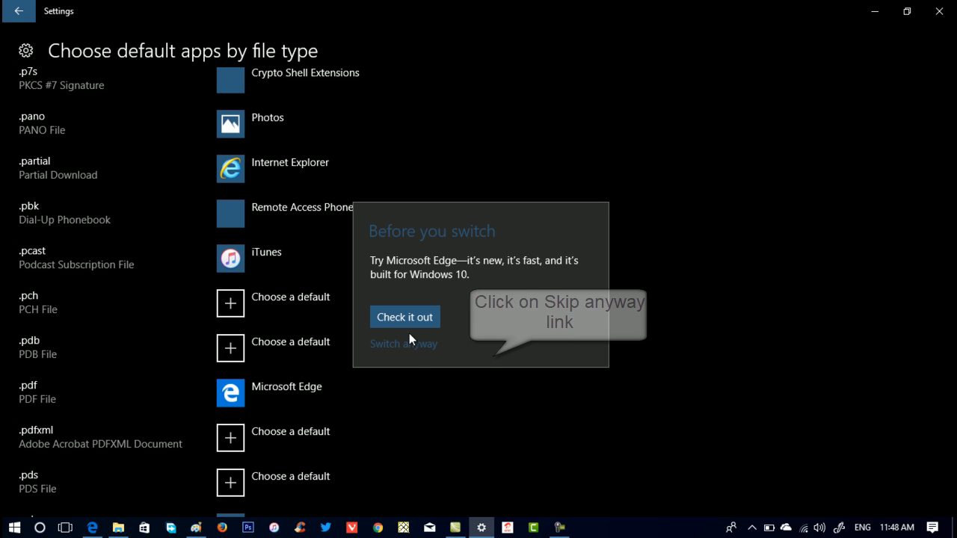
{"action": "left_click", "coordinate": [403, 343]}
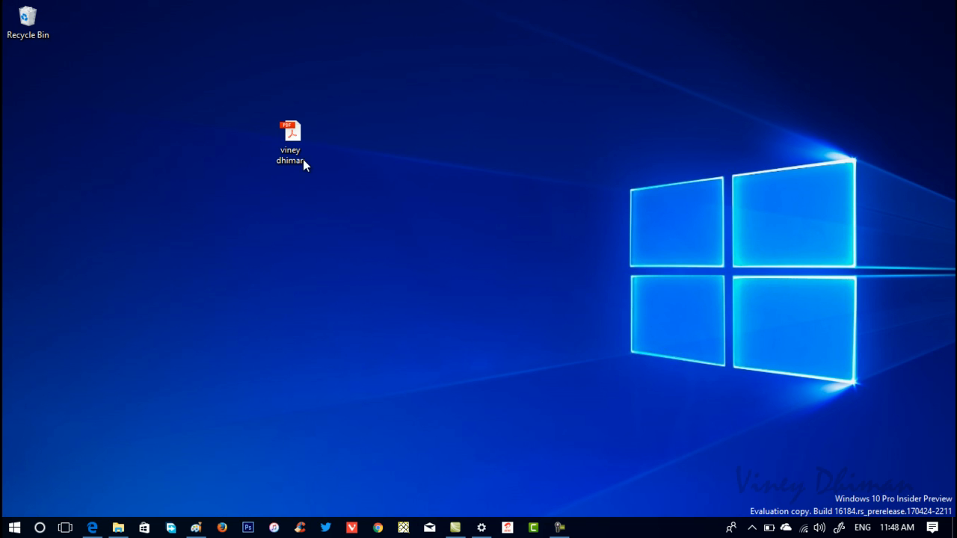
{"action": "left_click", "coordinate": [290, 135]}
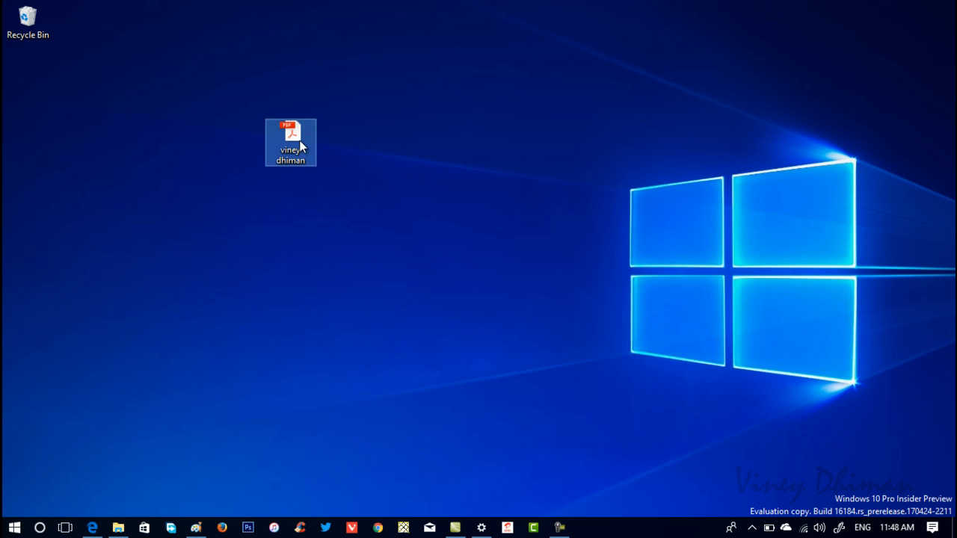
{"action": "double_click", "coordinate": [291, 137]}
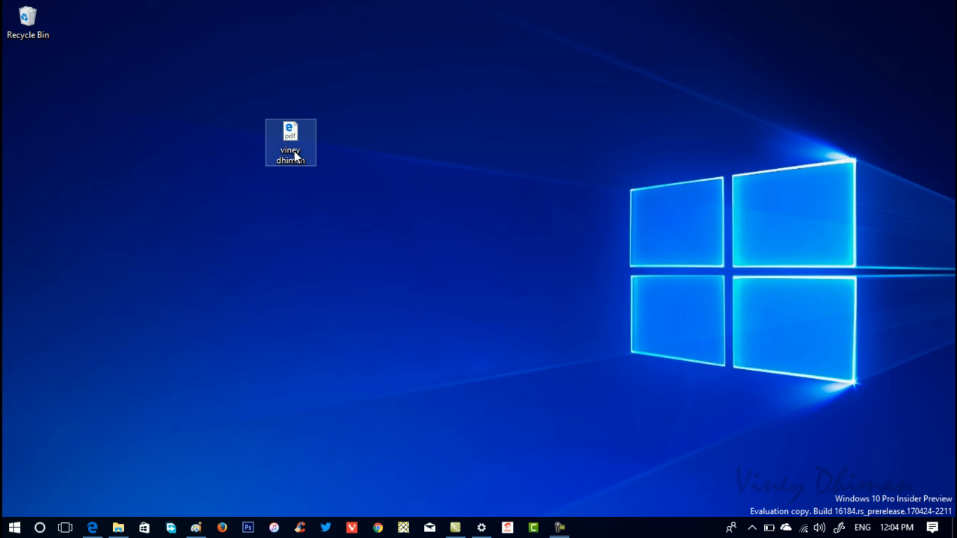
Set Adobe Acrobat Reader DC to always open .pdf files, then open the desktop PDF
{"action": "right_click", "coordinate": [294, 153]}
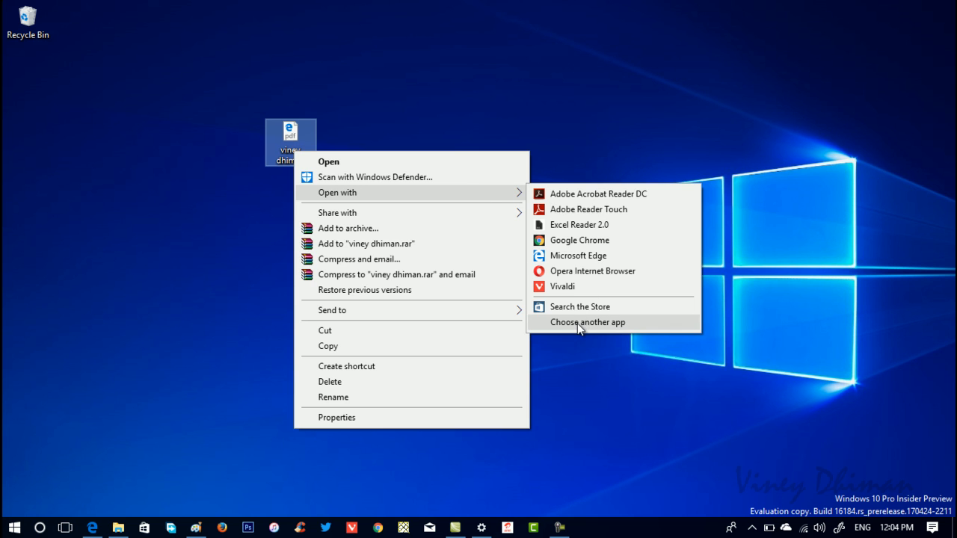
{"action": "left_click", "coordinate": [587, 322]}
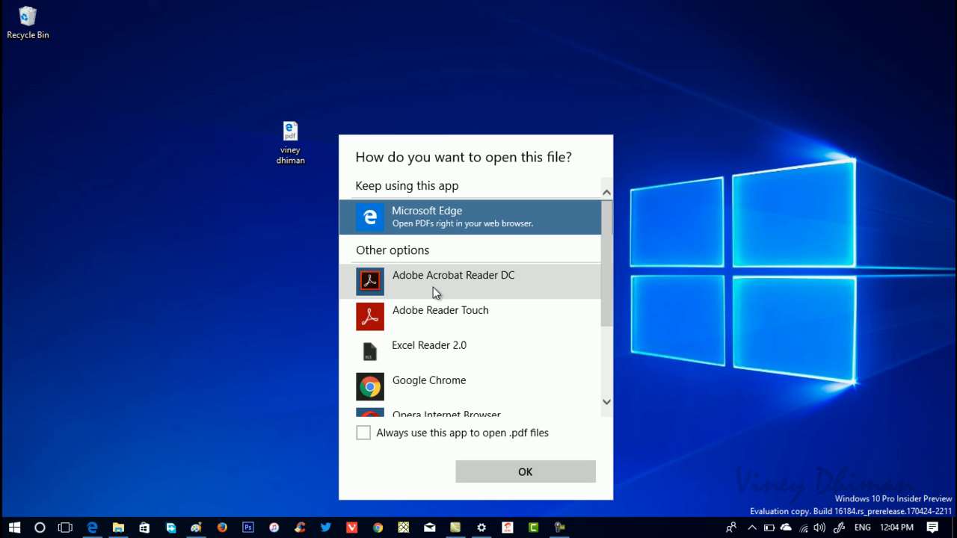
{"action": "left_click", "coordinate": [453, 281]}
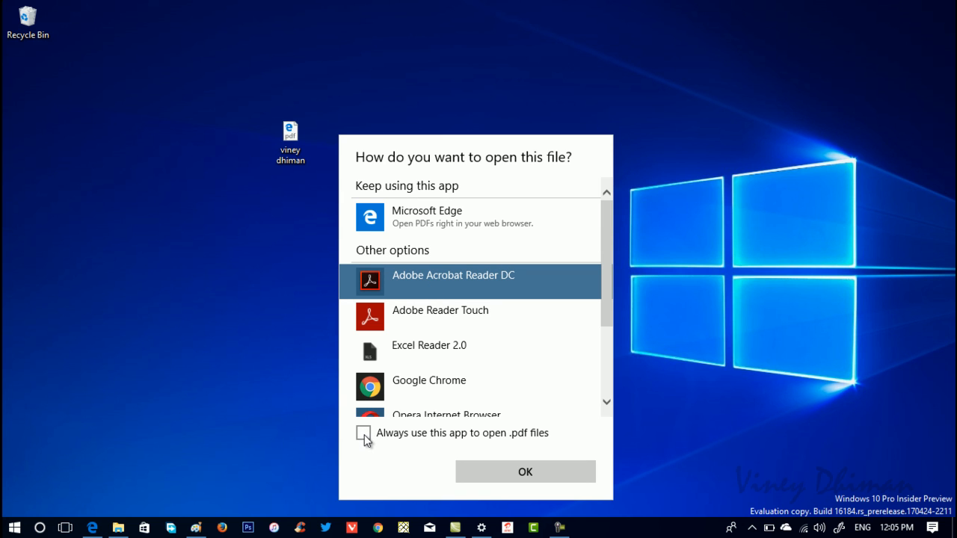
{"action": "left_click", "coordinate": [364, 433]}
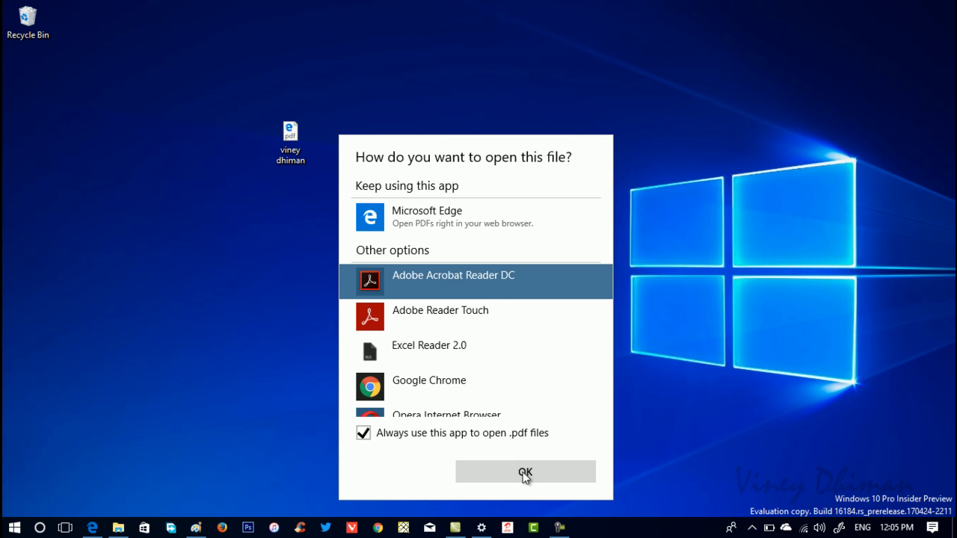
{"action": "left_click", "coordinate": [525, 471]}
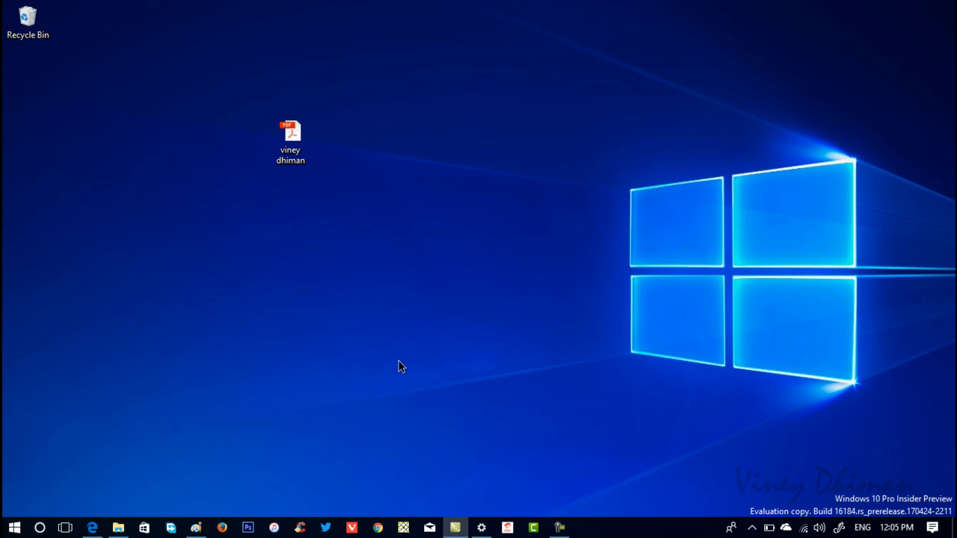
{"action": "double_click", "coordinate": [290, 131]}
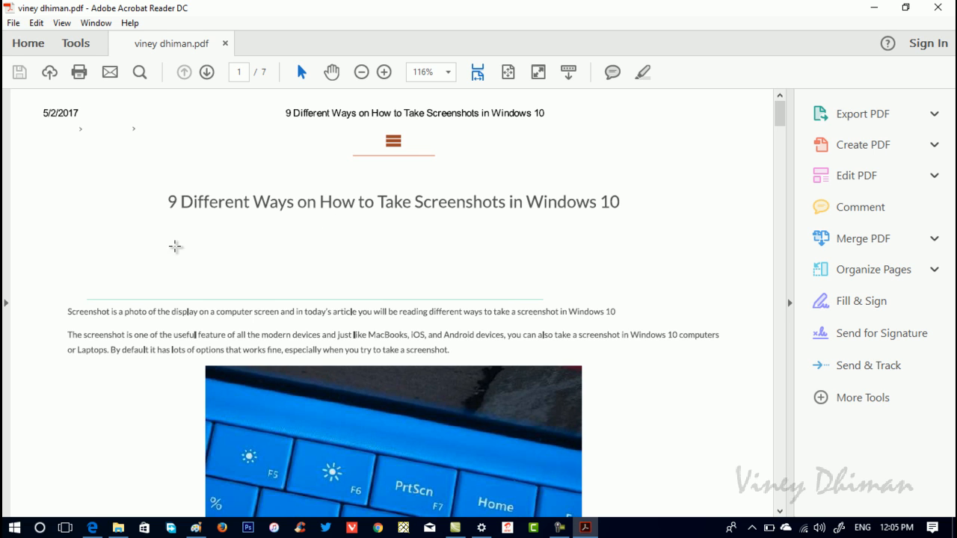